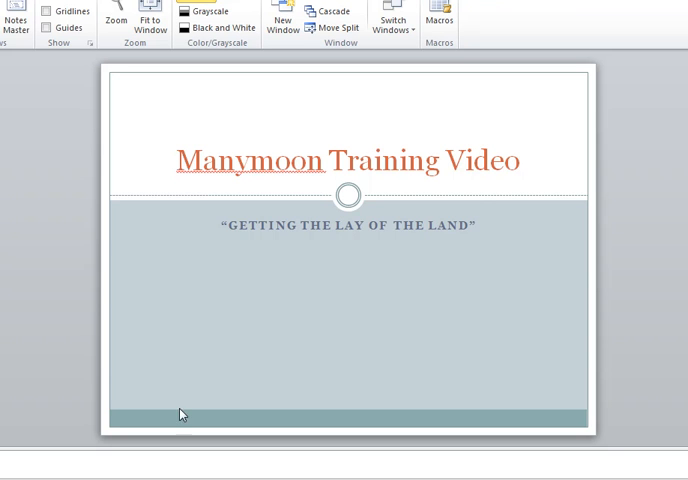
mouse_move(85, 285)
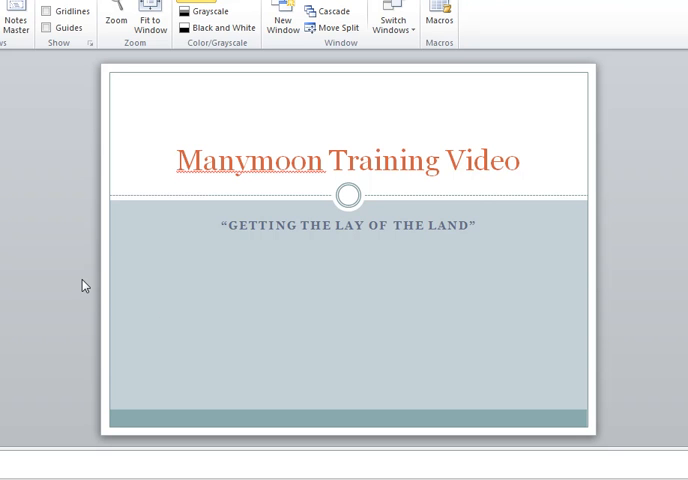
mouse_move(124, 225)
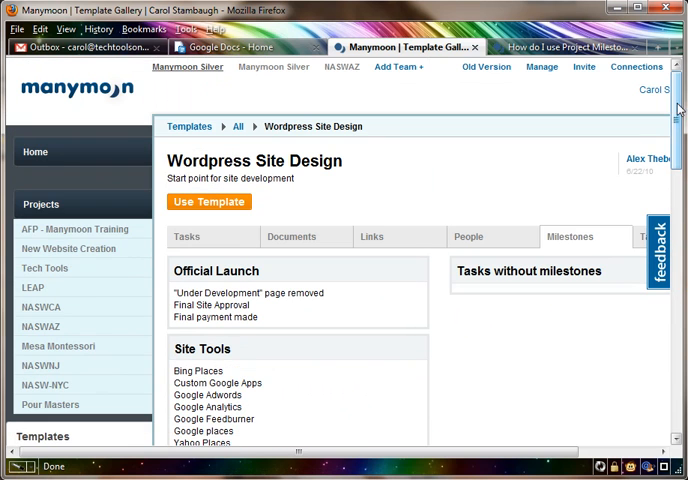
Step: Return to the Home activity feed showing recently completed tasks and posted links
left_click(34, 151)
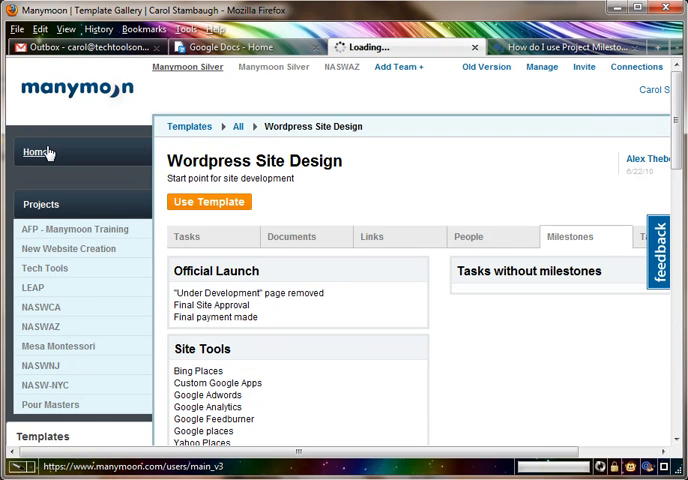
left_click(33, 152)
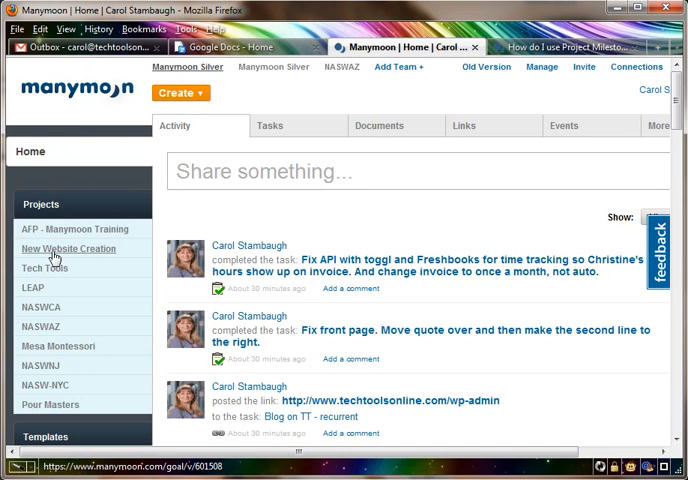
mouse_move(170, 67)
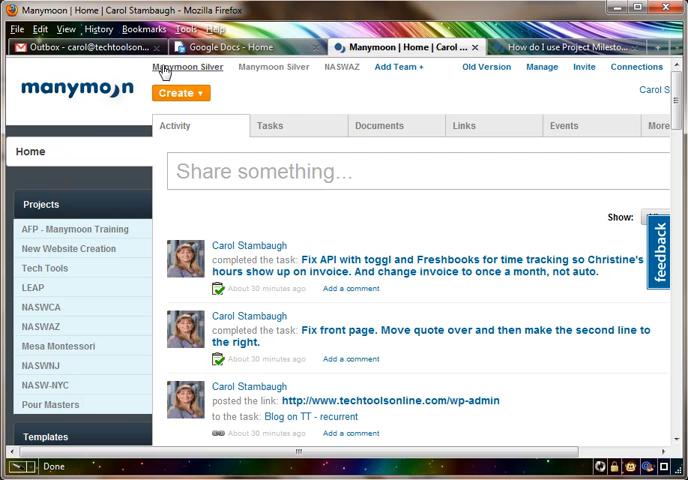
mouse_move(328, 74)
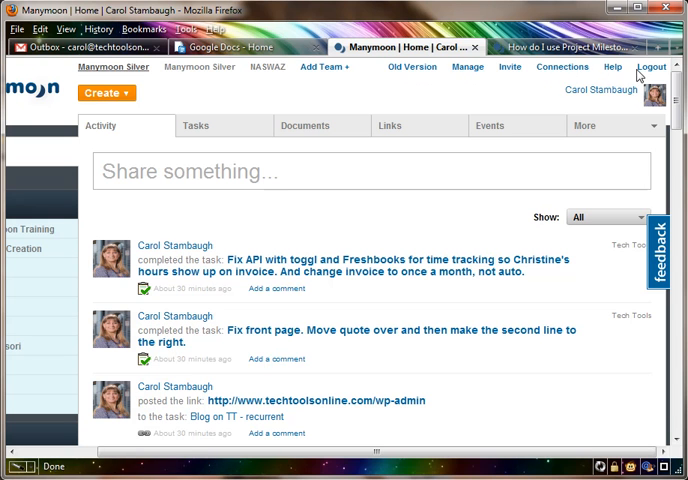
mouse_move(345, 470)
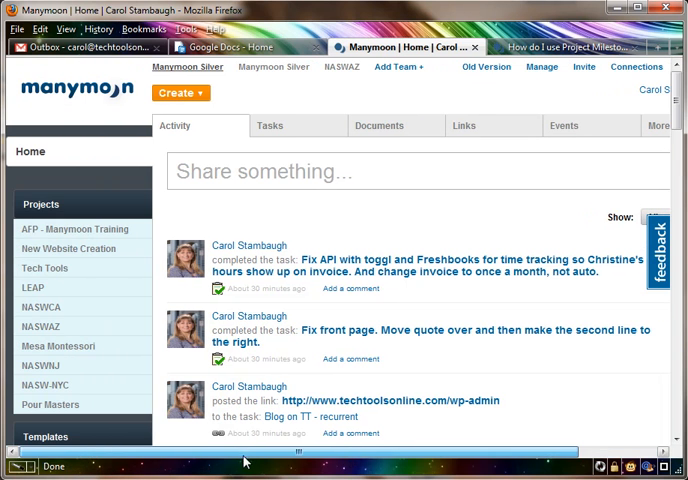
mouse_move(115, 135)
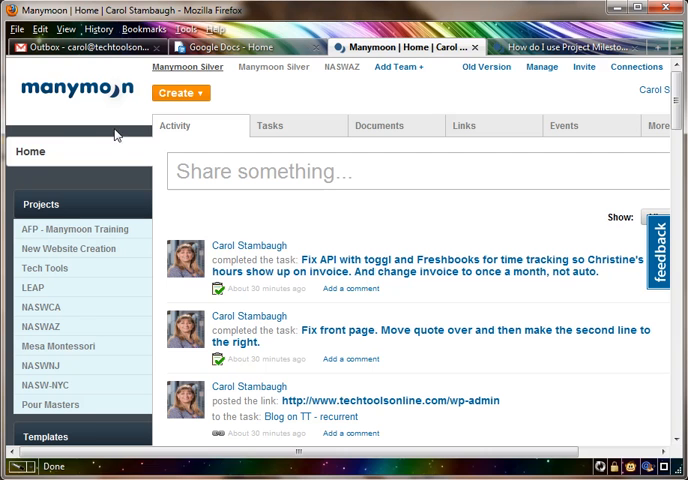
mouse_move(50, 140)
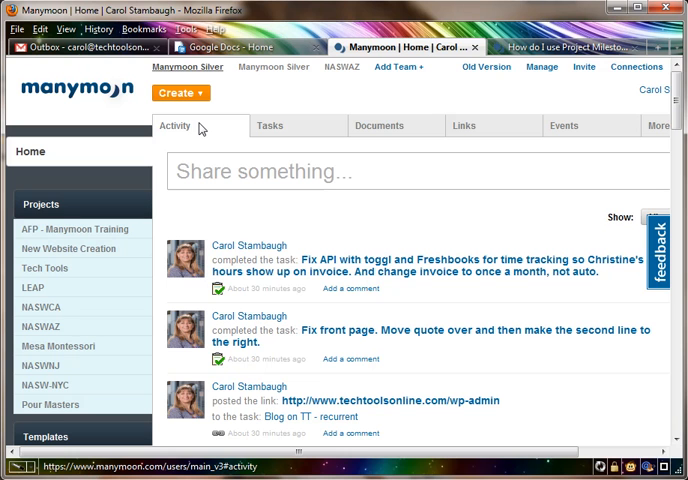
mouse_move(215, 152)
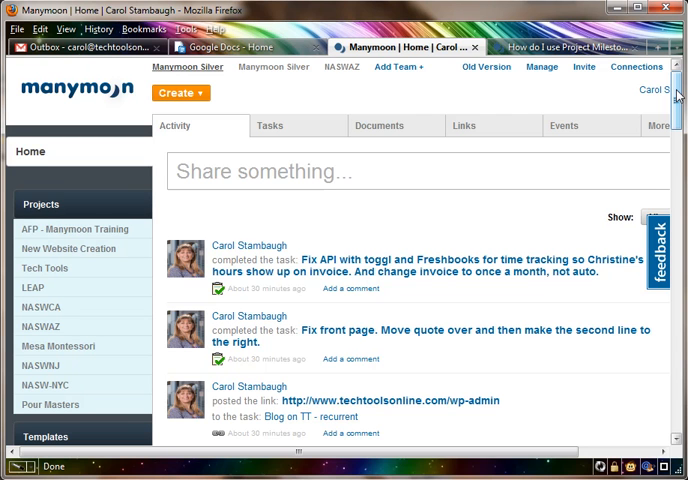
scroll("down", 3)
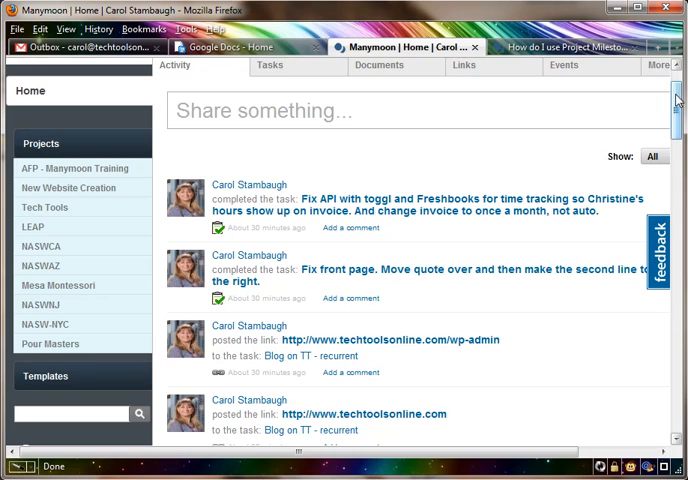
scroll("down", 3)
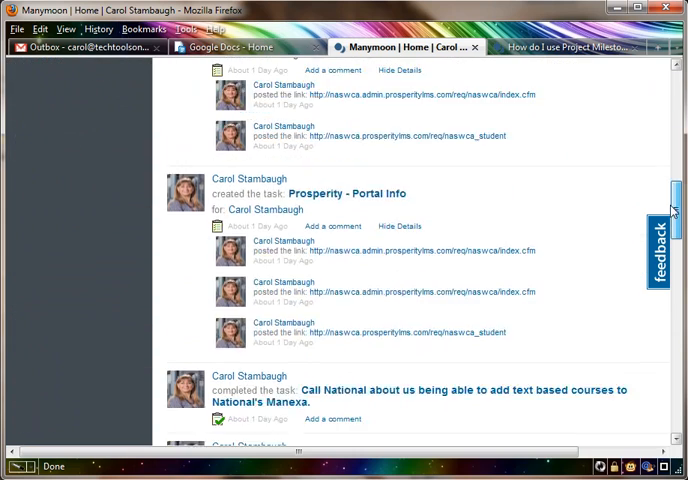
scroll("down", 3)
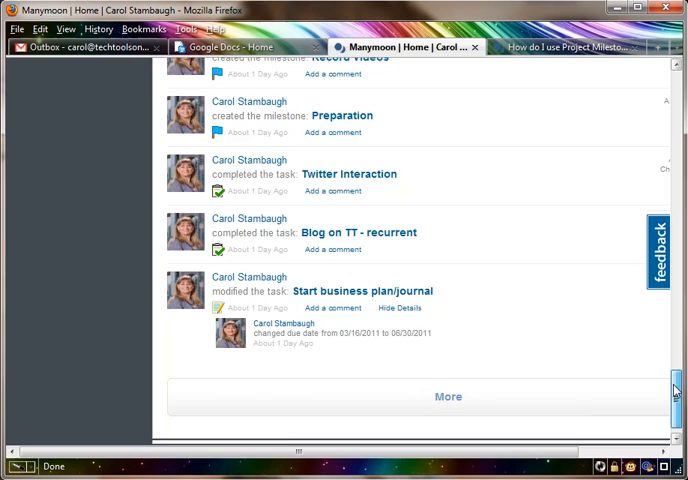
scroll("up", 3)
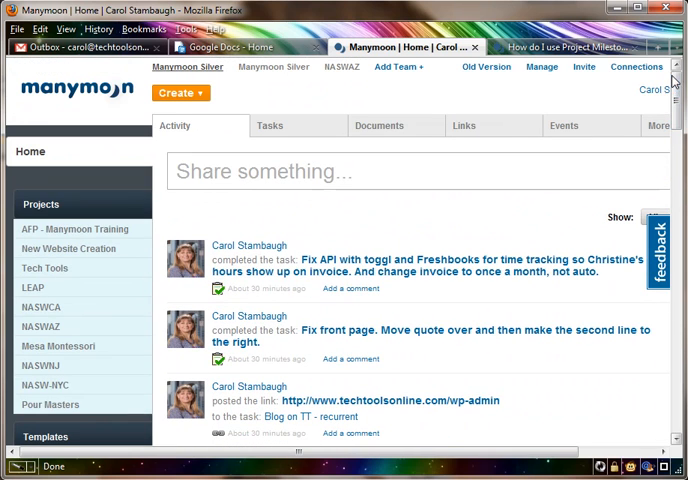
mouse_move(227, 232)
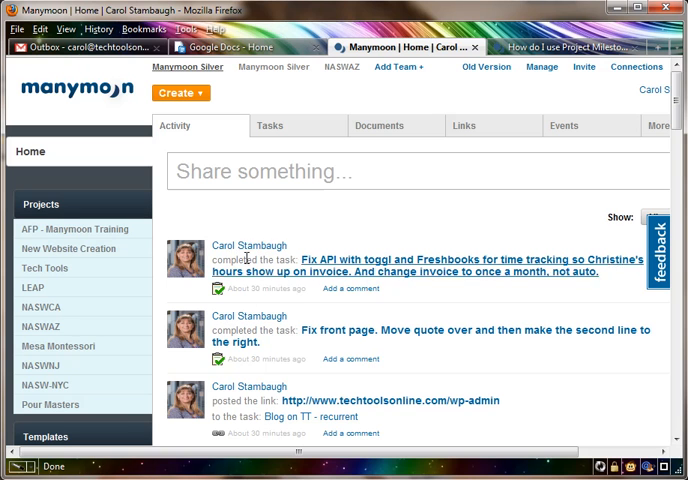
mouse_move(263, 222)
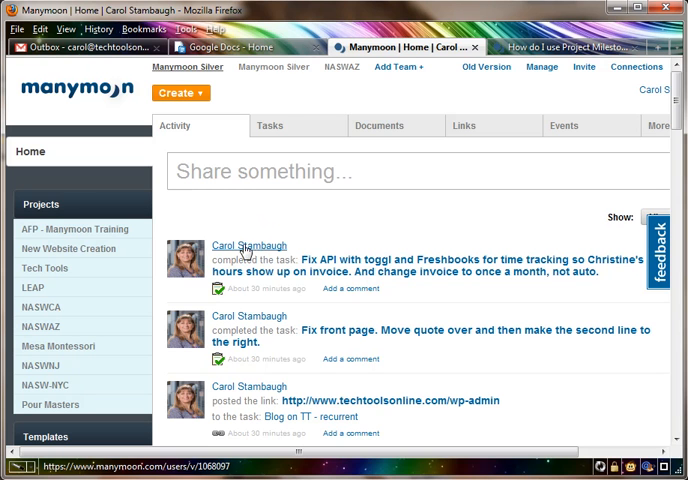
mouse_move(455, 217)
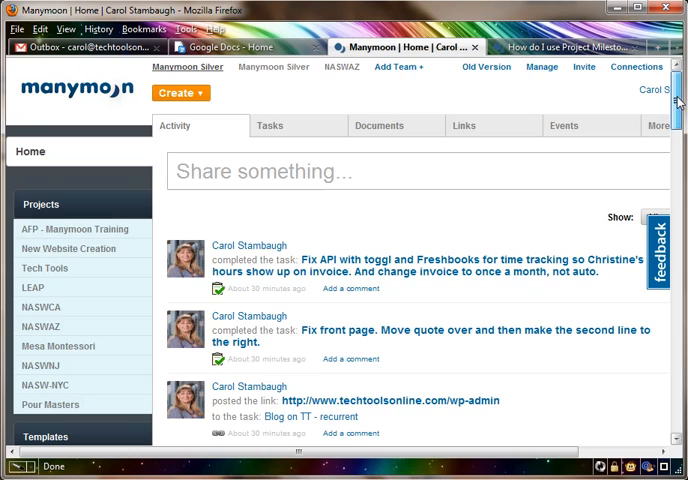
scroll("down", 3)
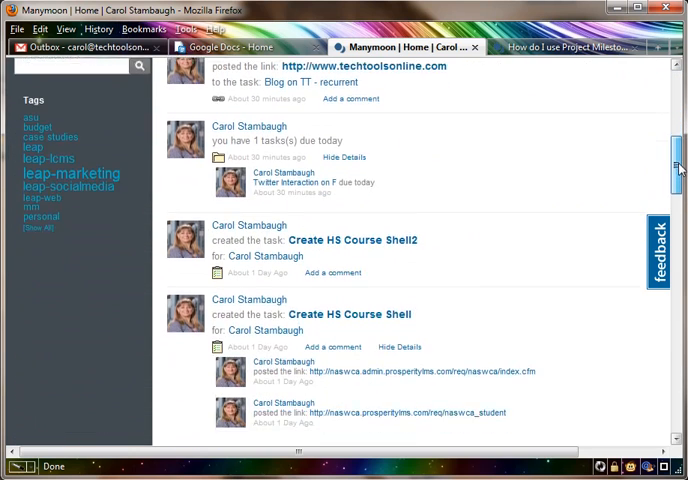
scroll("down", 3)
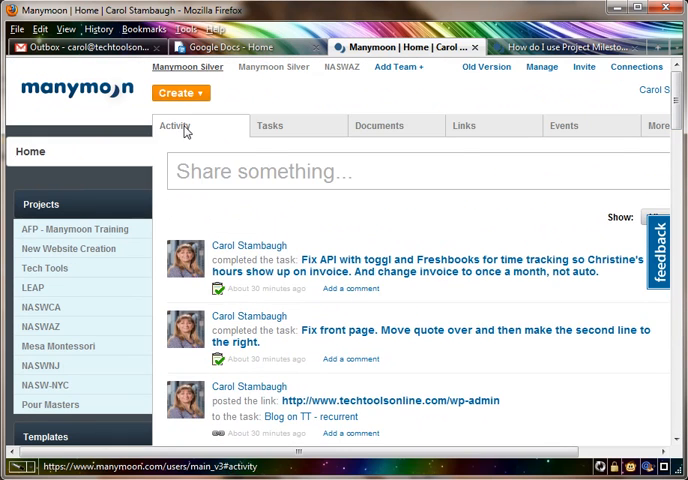
Step: View the home Tasks list of assigned tasks, then the shared Documents list
left_click(271, 125)
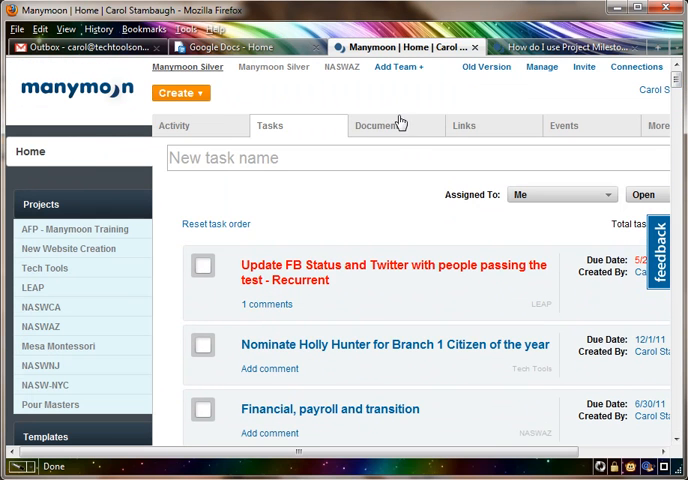
left_click(380, 125)
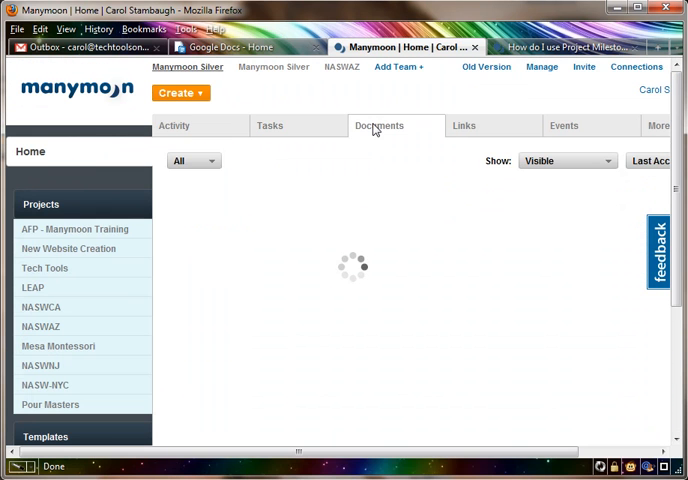
left_click(378, 125)
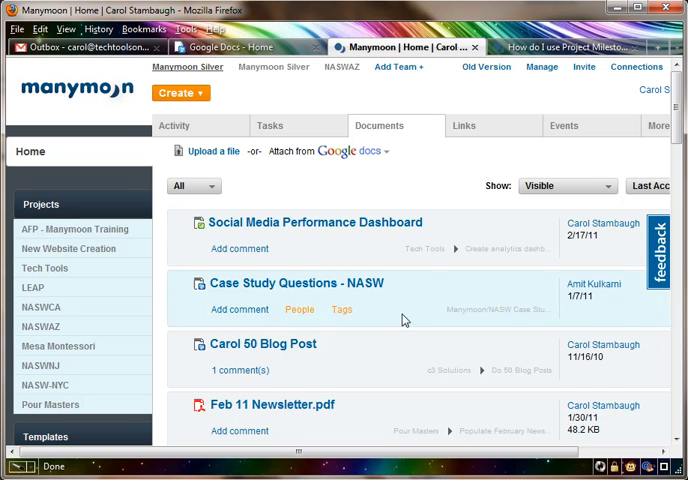
mouse_move(475, 138)
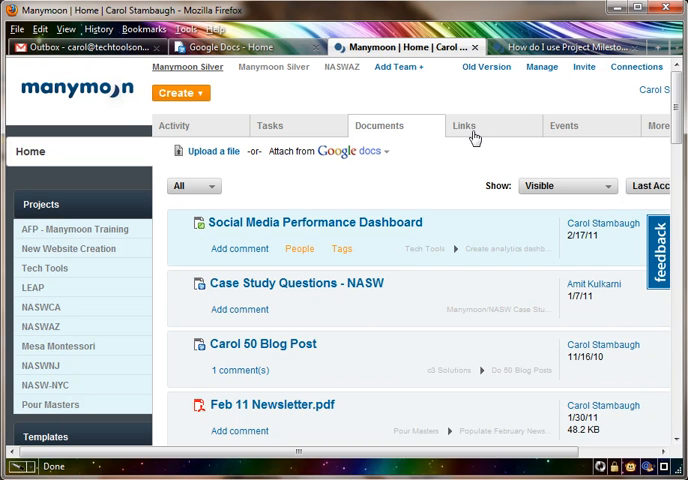
Step: Browse this month's shared Links, then the Events list with the C3 meetings
left_click(464, 125)
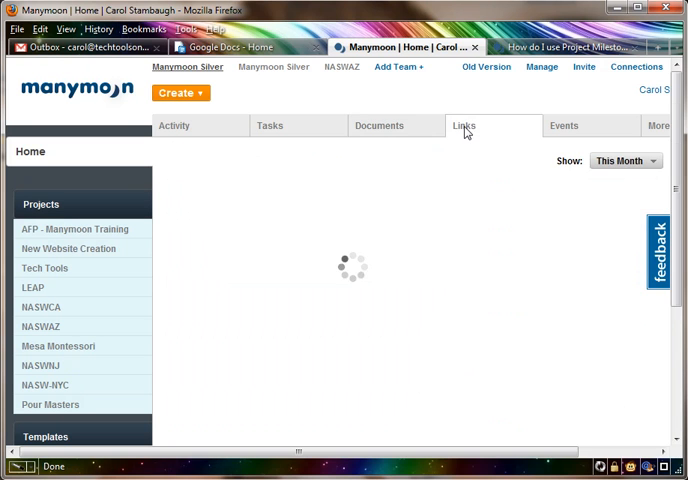
left_click(464, 125)
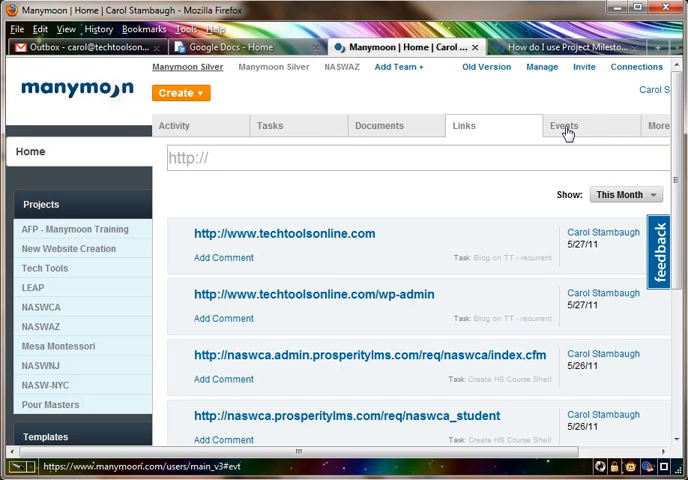
left_click(564, 125)
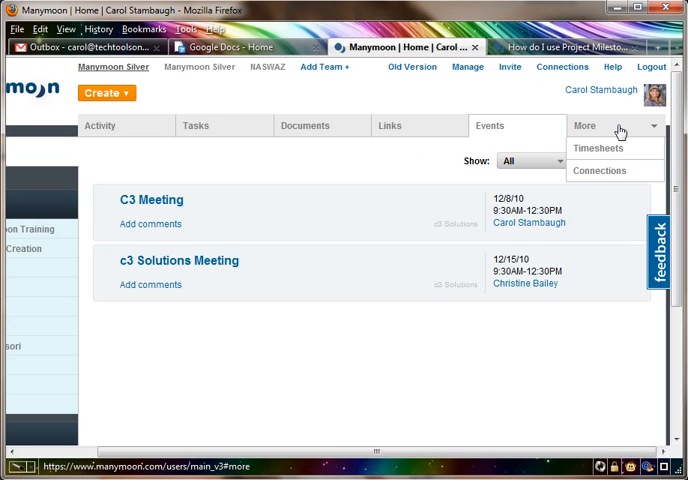
Step: View the home Timesheets entries, then the Connections list with connection strengths
left_click(598, 148)
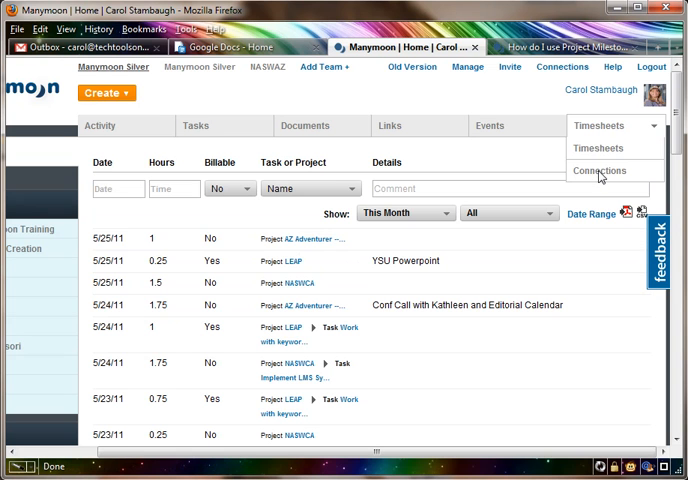
left_click(600, 170)
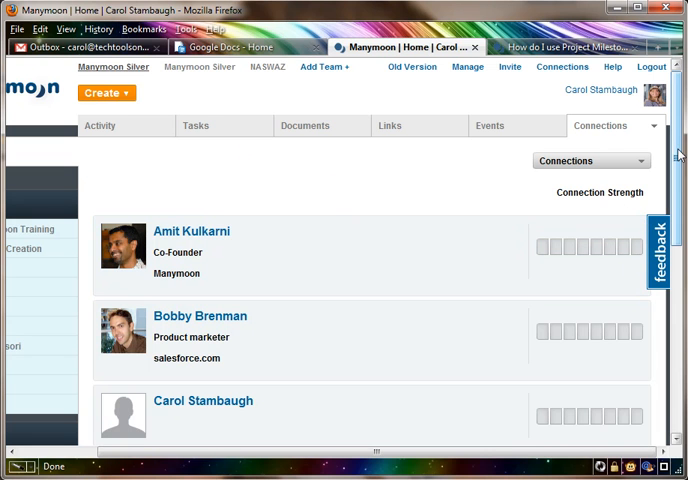
scroll("down", 3)
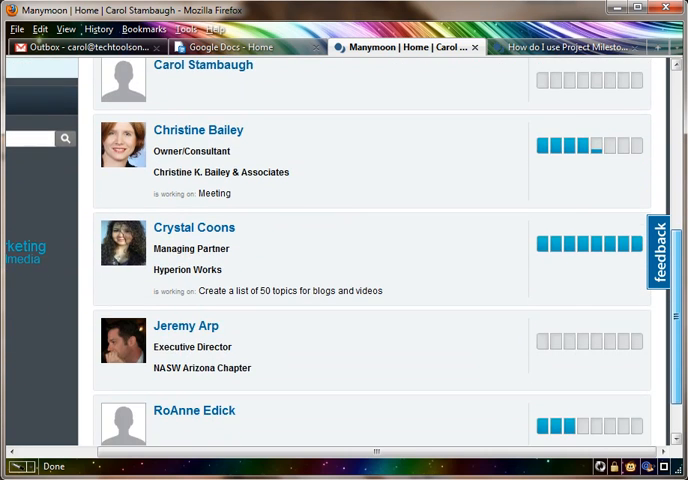
scroll("up", 3)
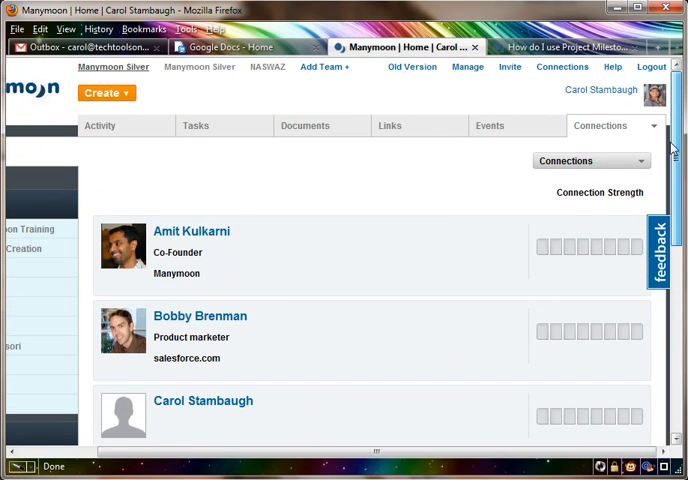
mouse_move(442, 200)
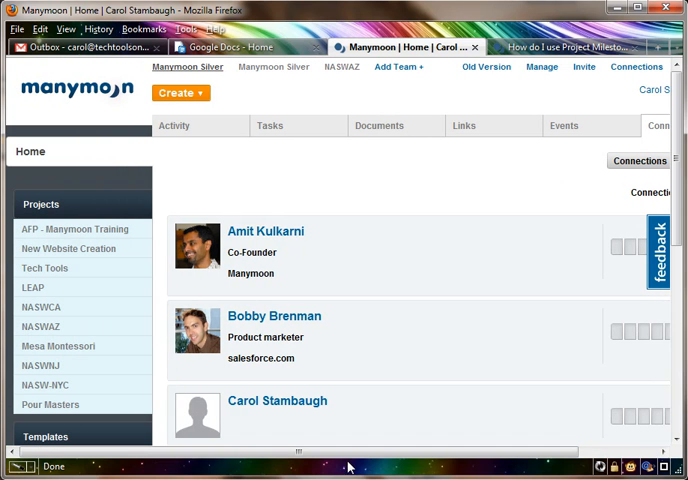
mouse_move(281, 225)
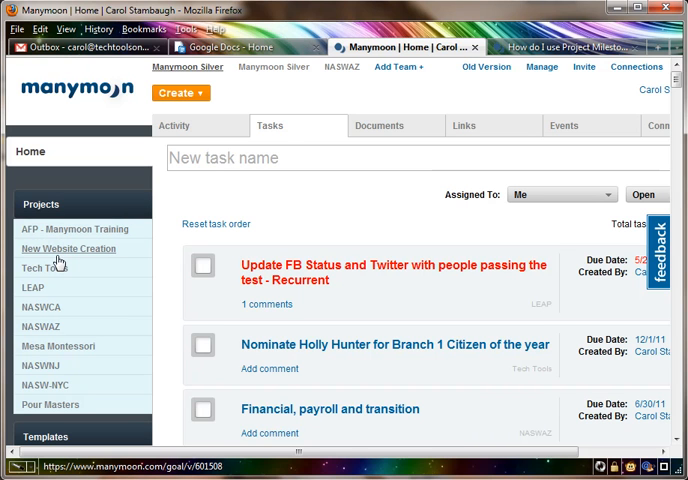
Step: Open New Website Creation from Projects and show its tasks, like 'Under Development' page removed
left_click(68, 248)
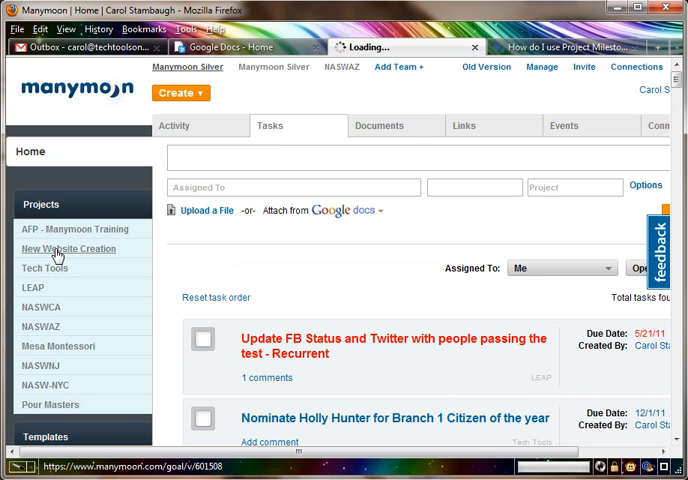
left_click(68, 248)
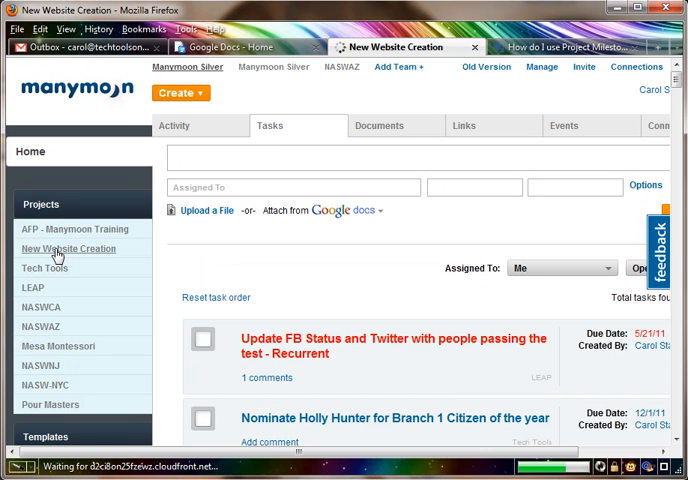
left_click(70, 248)
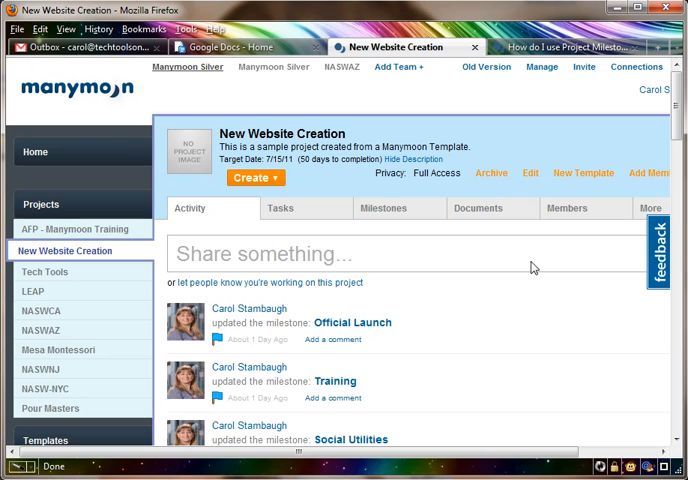
left_click(289, 208)
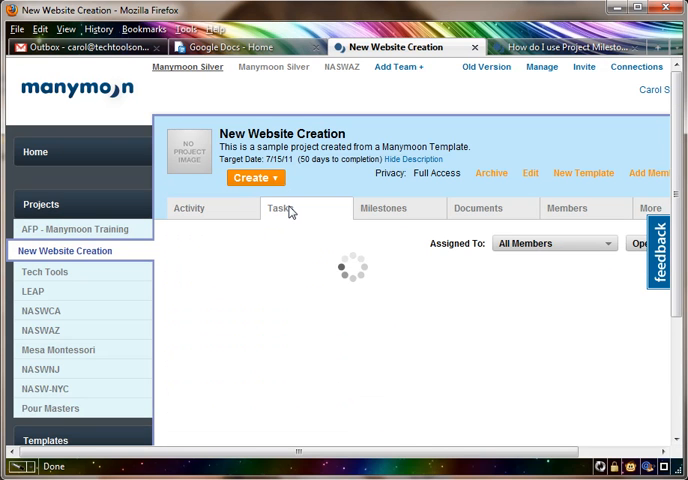
left_click(280, 208)
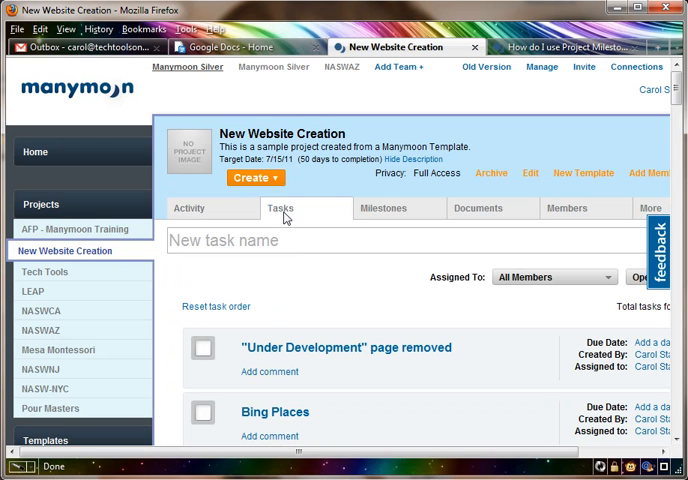
mouse_move(60, 251)
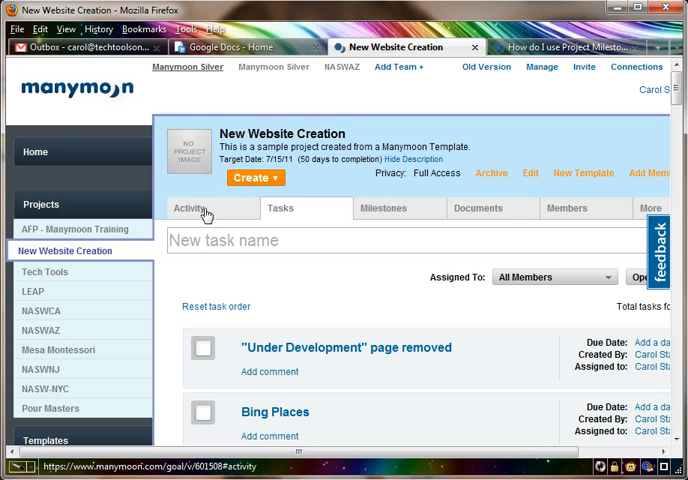
mouse_move(395, 232)
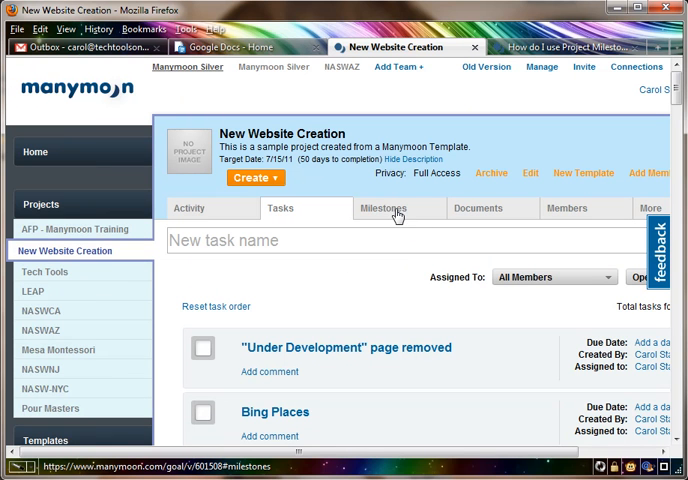
Step: View the project's milestones like Agreement, its empty Documents list, and Members access page
left_click(398, 208)
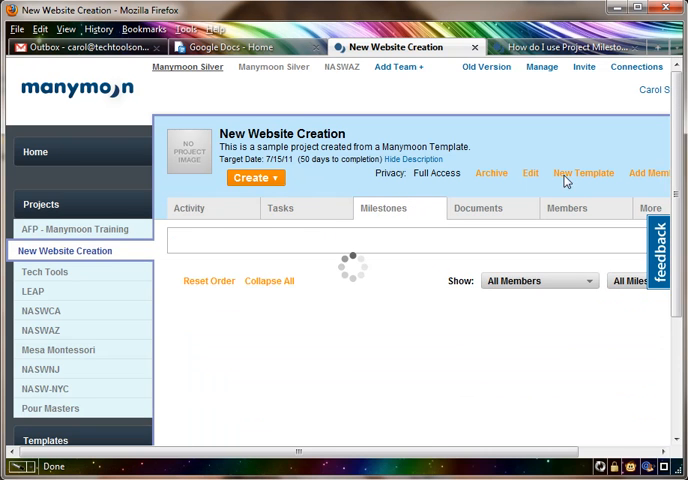
scroll("down", 3)
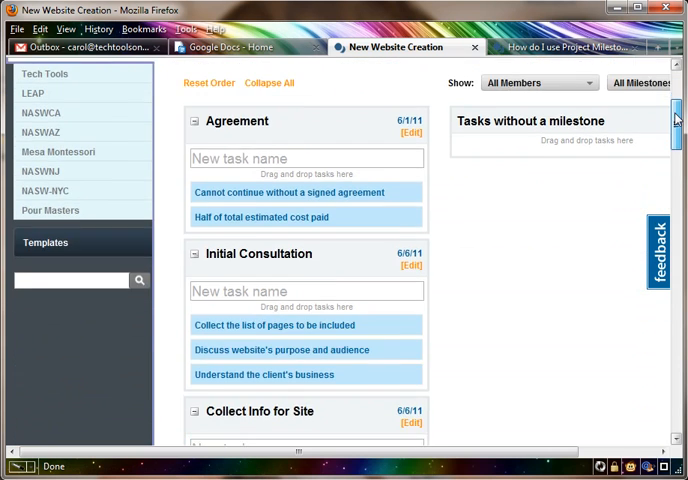
scroll("up", 3)
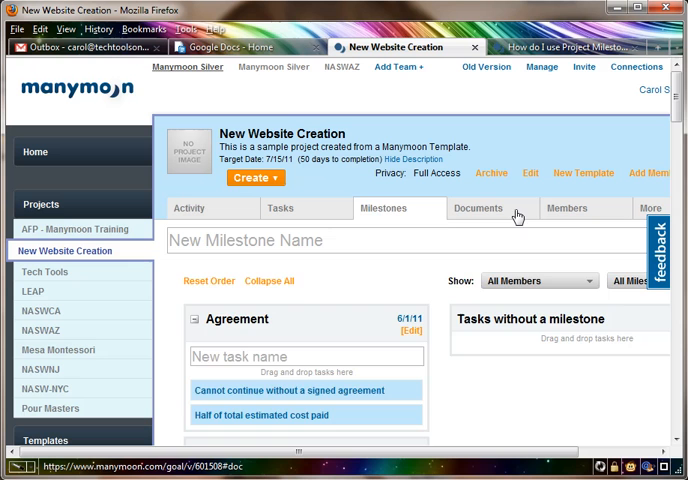
left_click(478, 208)
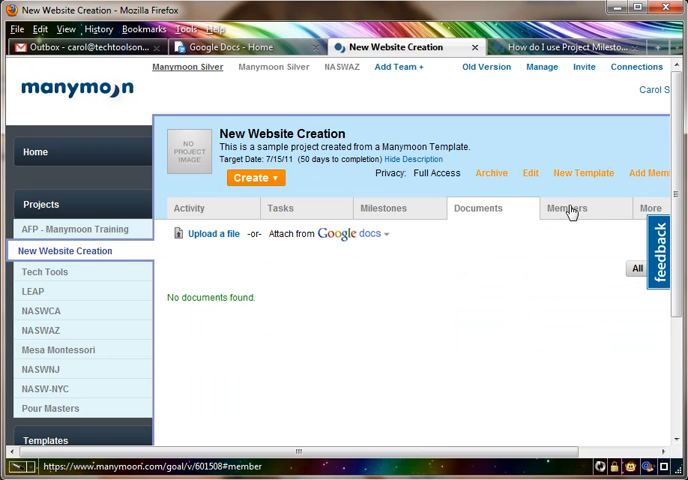
left_click(570, 208)
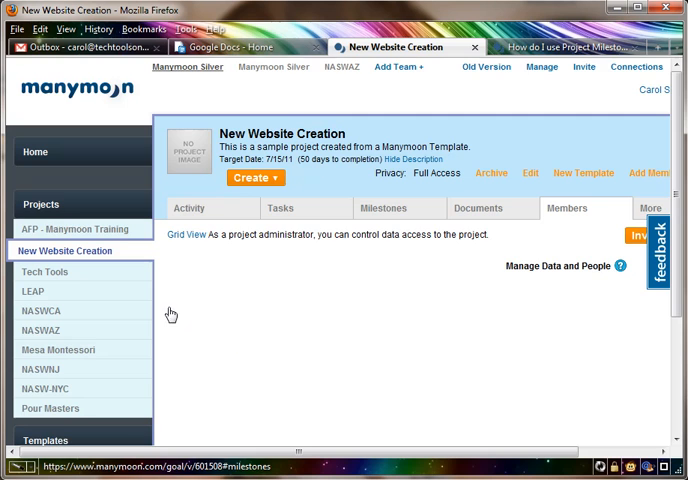
scroll("down", 3)
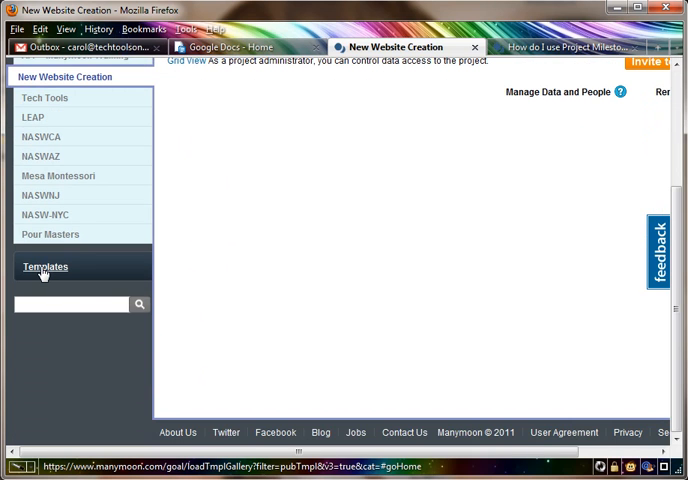
Step: Open Templates and scroll the gallery of Website Project, Event Planning and Wordpress templates
left_click(45, 267)
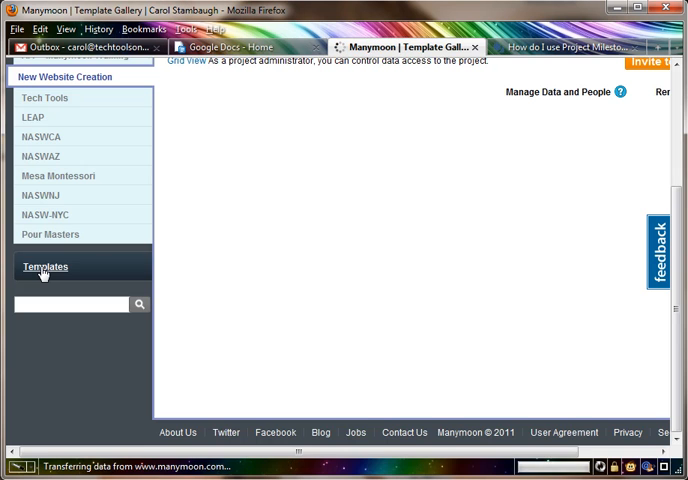
left_click(45, 267)
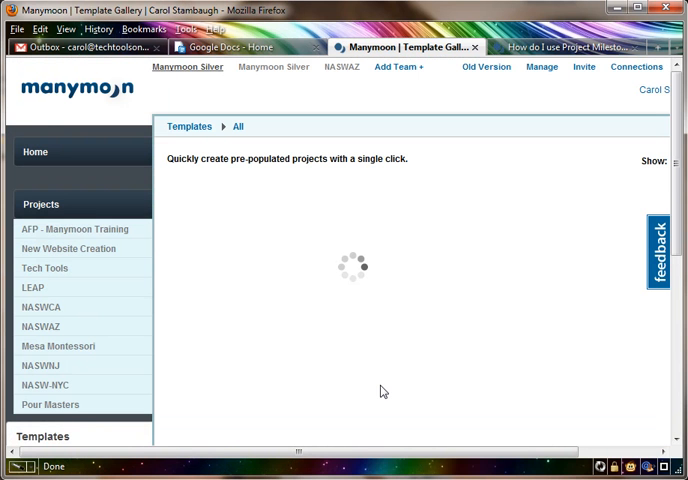
mouse_move(368, 376)
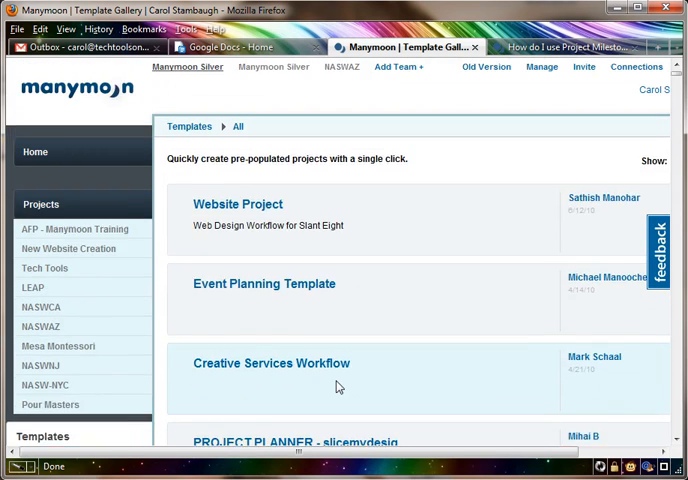
scroll("down", 3)
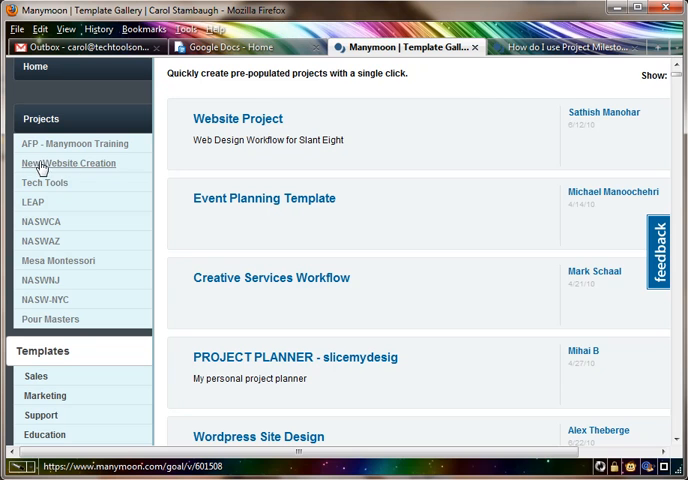
mouse_move(72, 170)
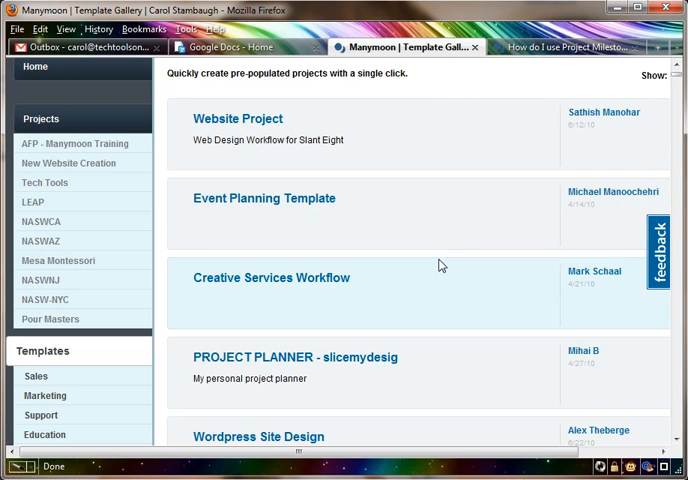
scroll("down", 3)
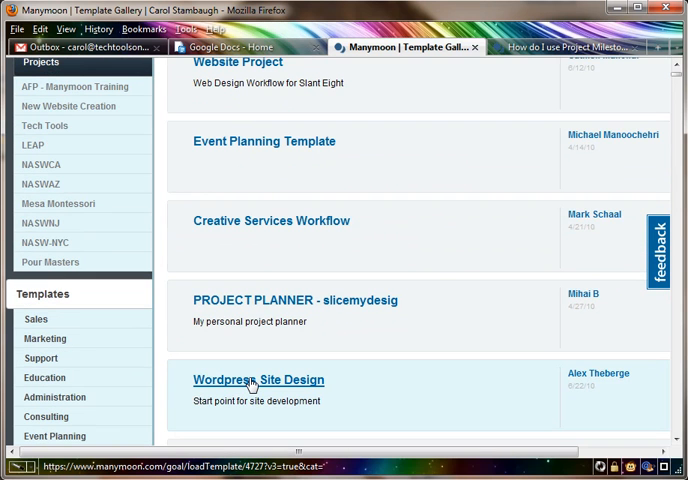
Step: Open Wordpress Site Design and browse its milestones: Official Launch, Agreement, Design Process
left_click(256, 380)
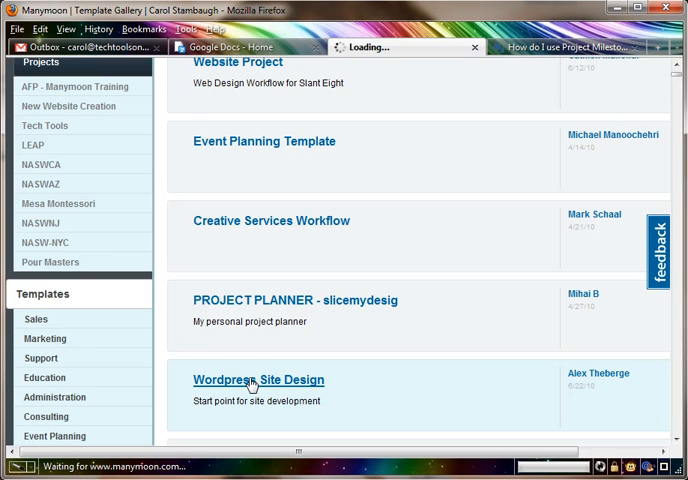
left_click(256, 380)
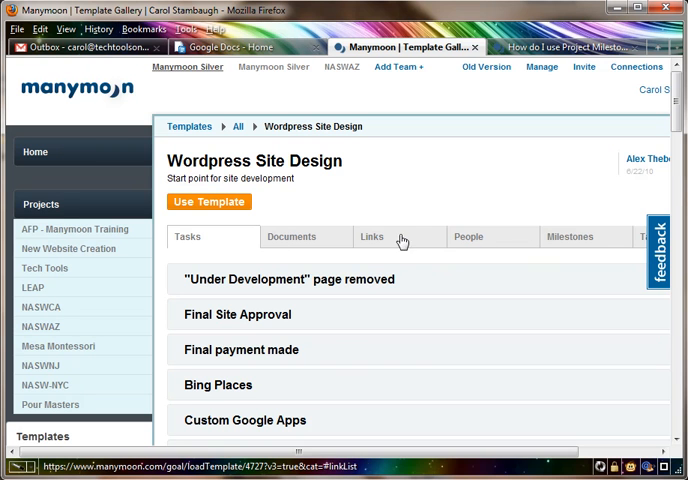
left_click(583, 237)
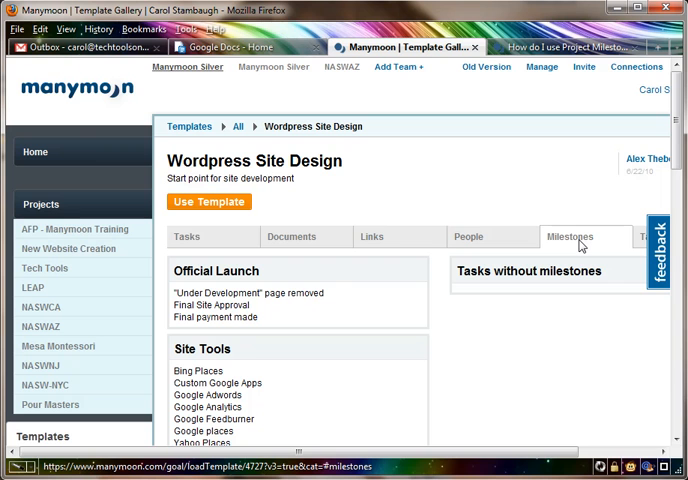
mouse_move(526, 167)
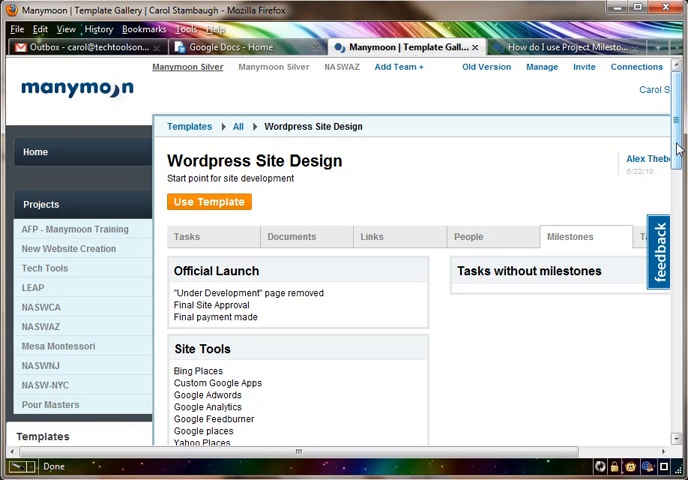
scroll("down", 3)
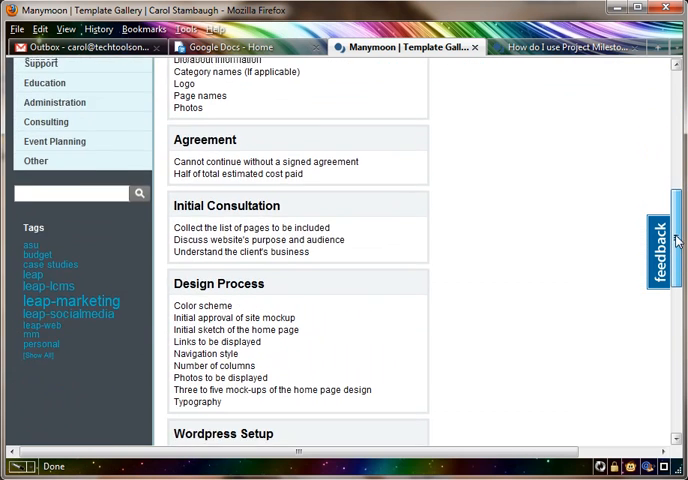
scroll("up", 3)
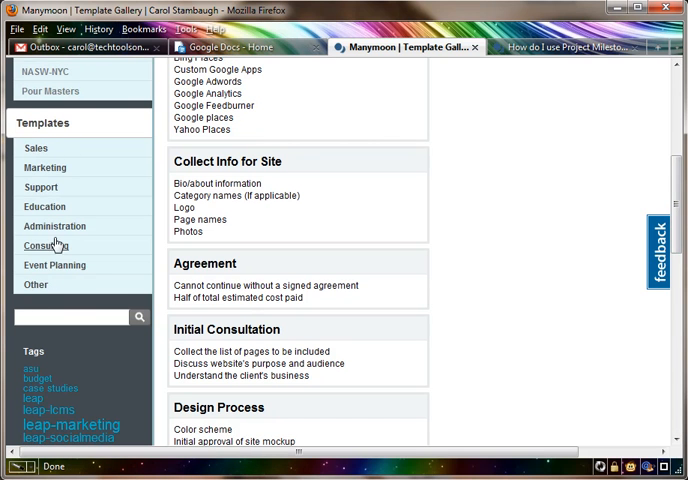
mouse_move(40, 187)
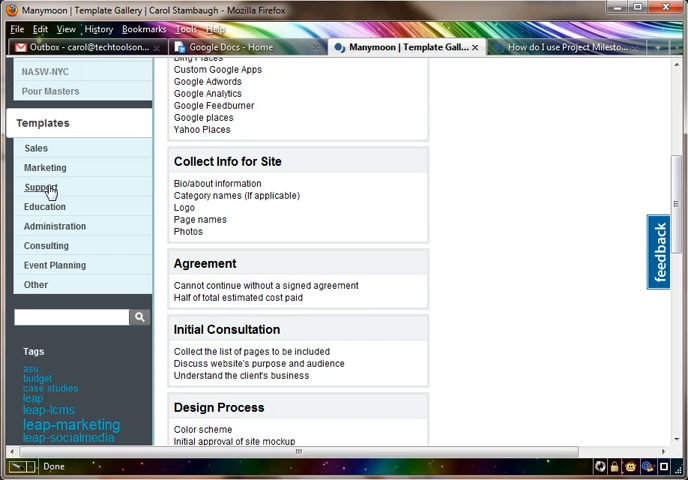
mouse_move(48, 295)
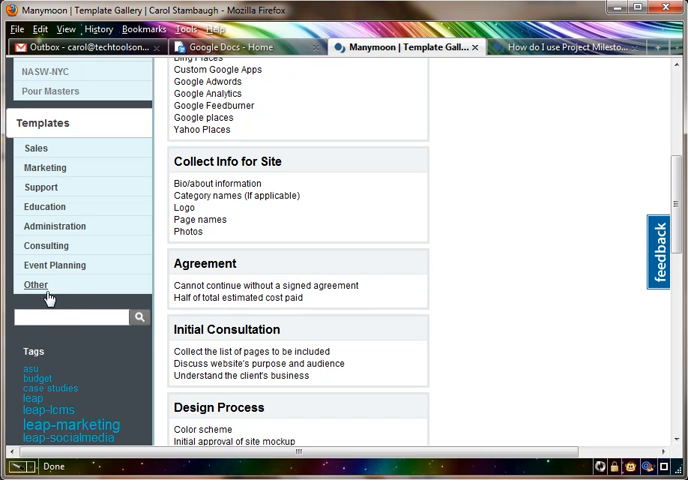
mouse_move(46, 247)
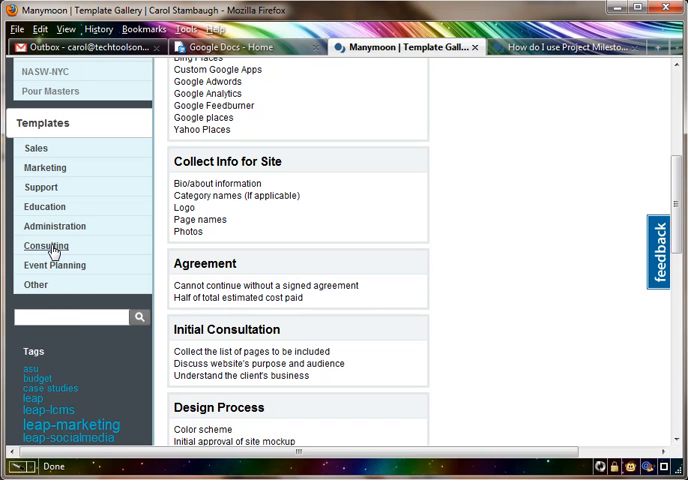